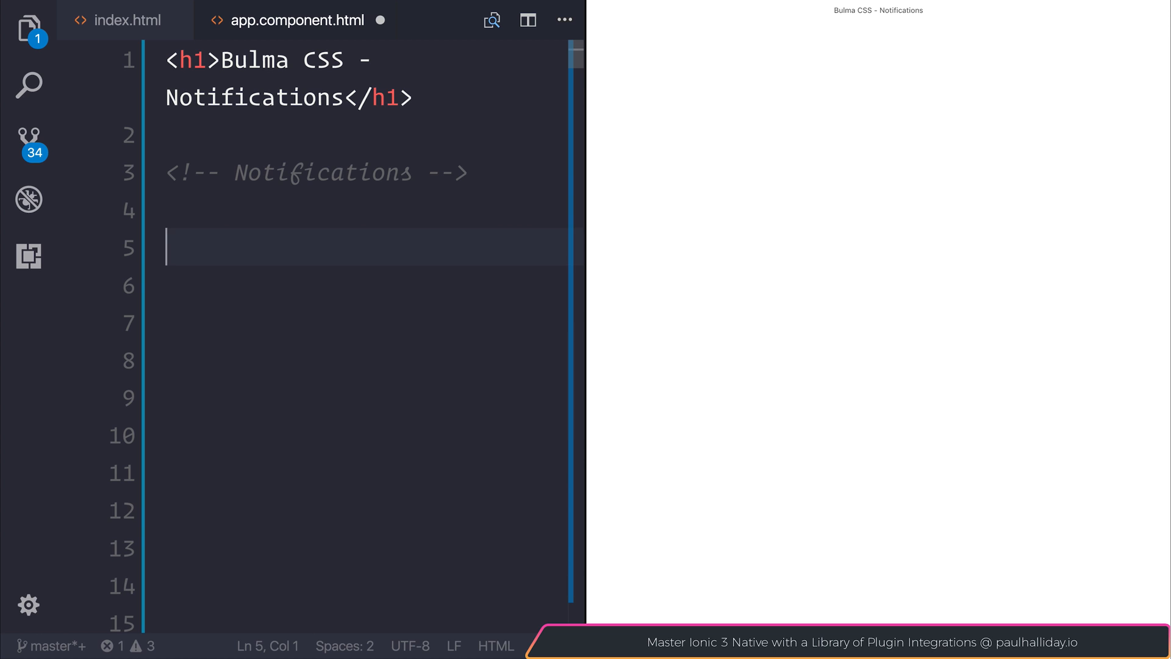
Expand div.notification into an empty notification div below the Notifications comment
text(div)
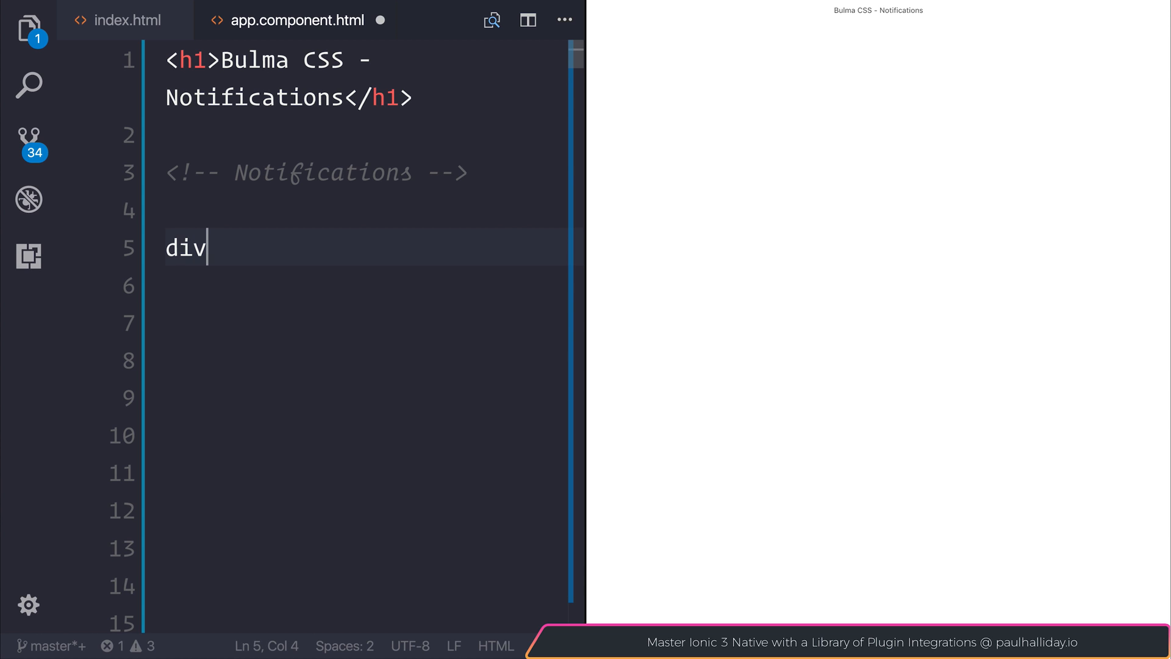
text(.)
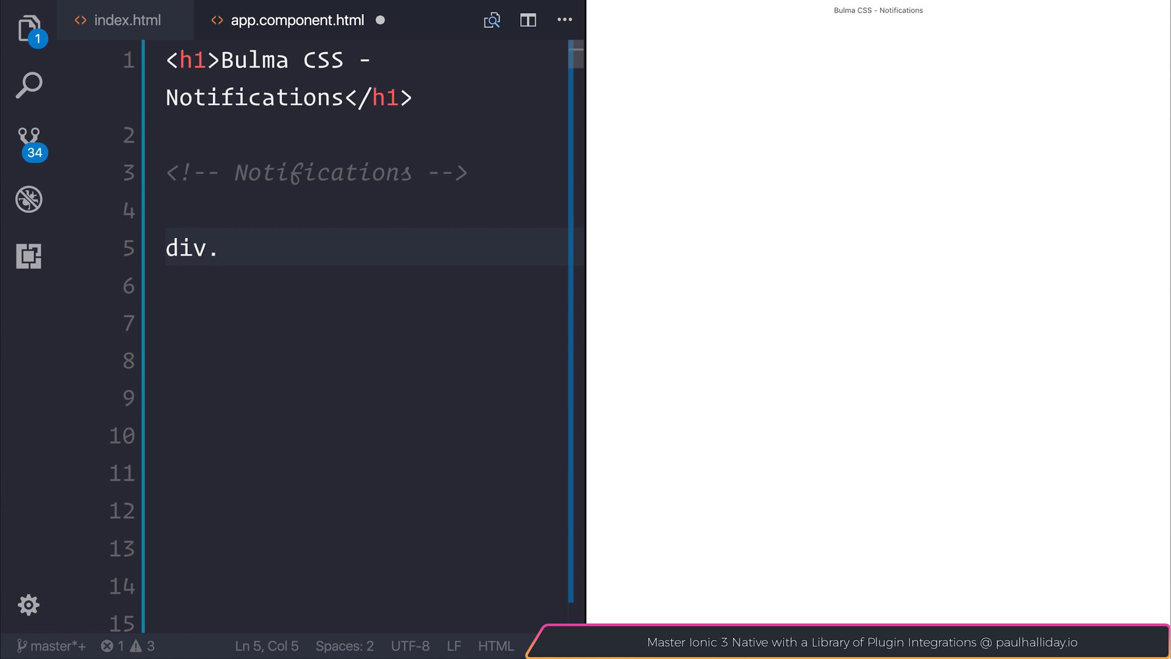
text(notification)
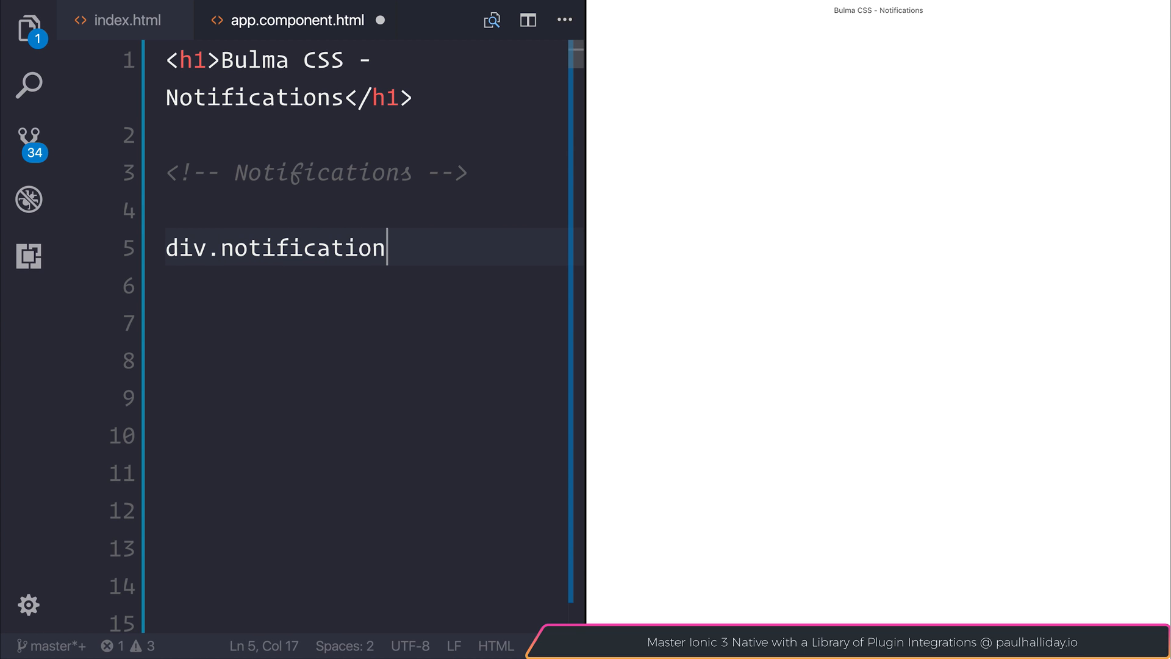
key(Tab)
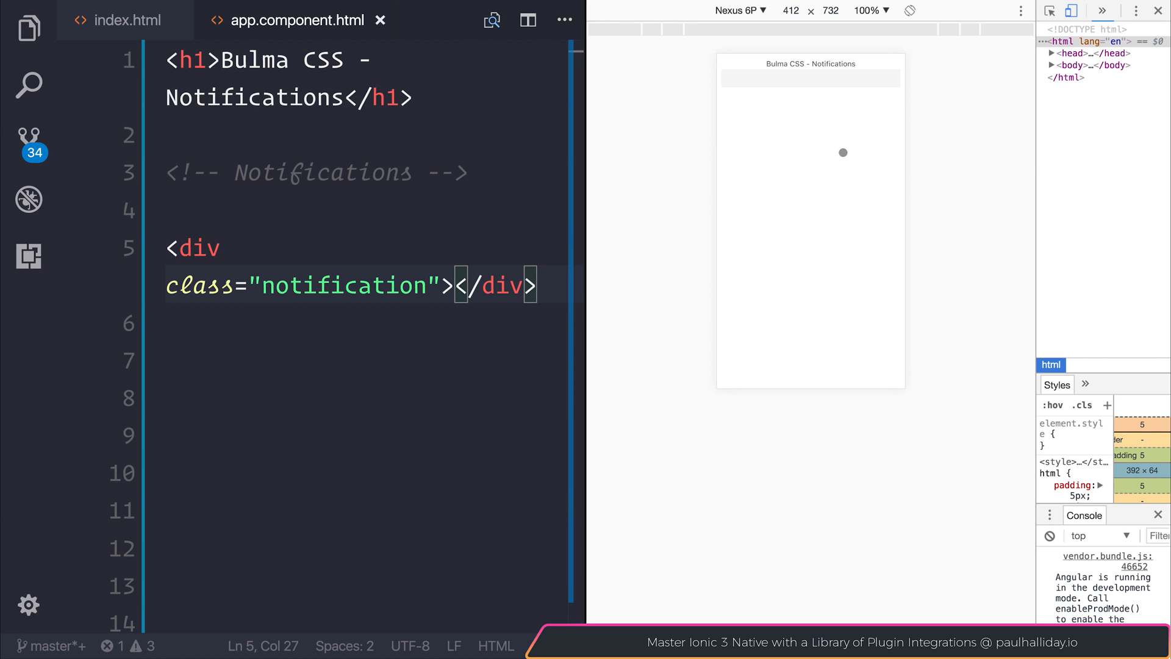
Start a button.delete element on a new line inside the notification div
key(Enter)
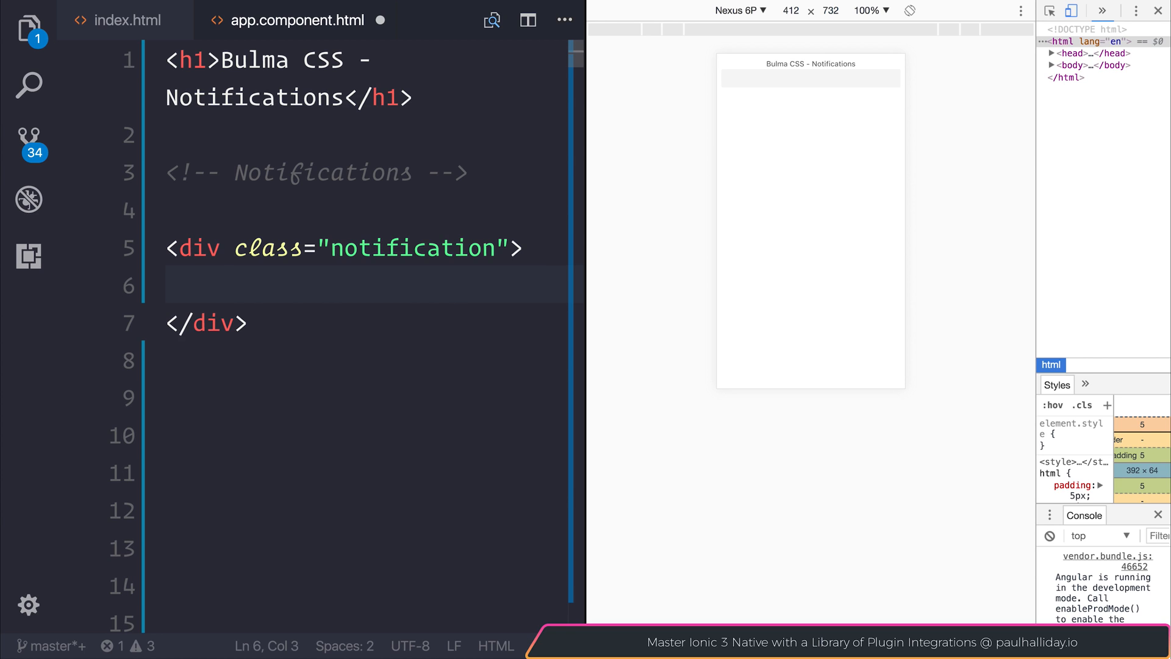
text(button)
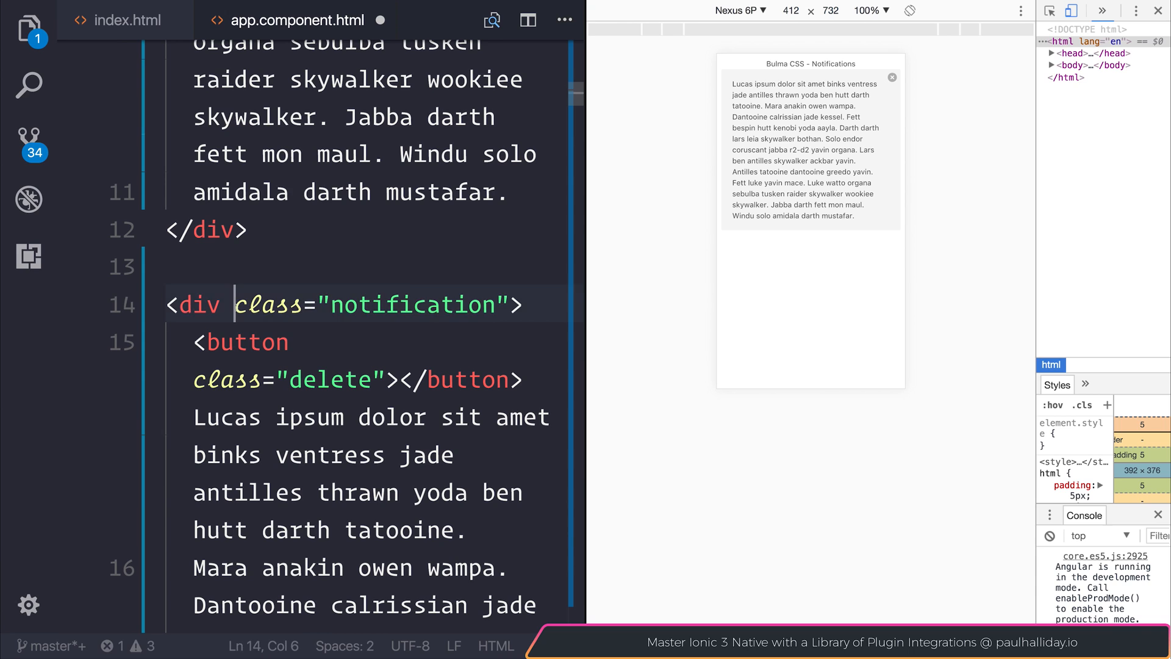
Add the is-primary class to the second notification div
double_click(392, 305)
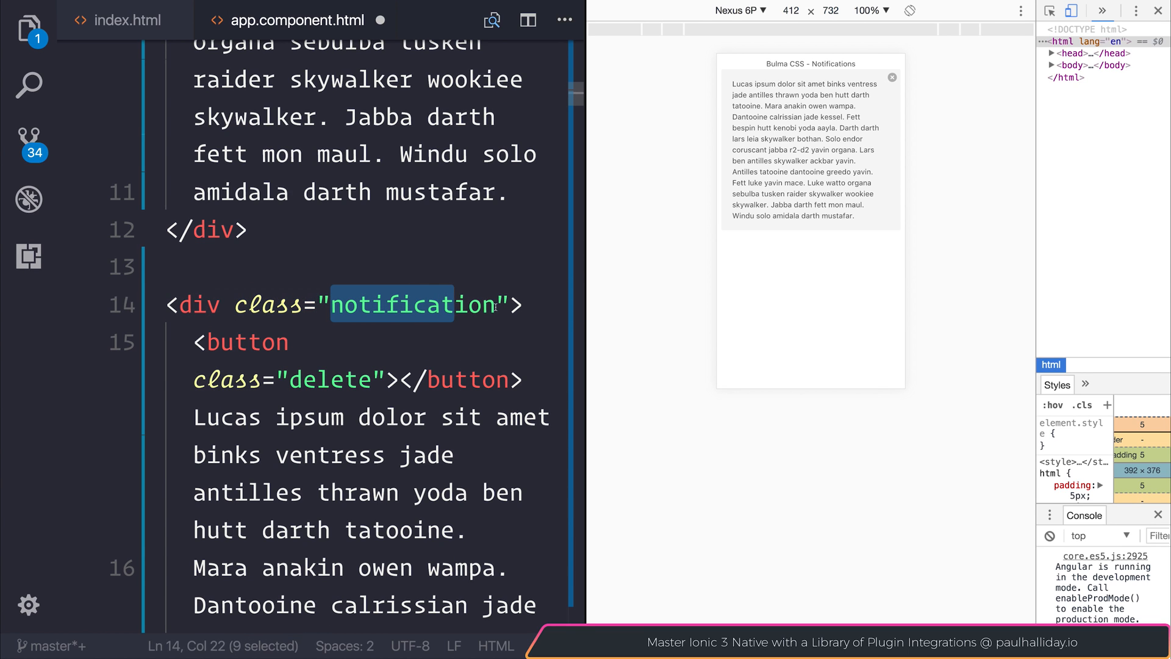
text(is-primary)
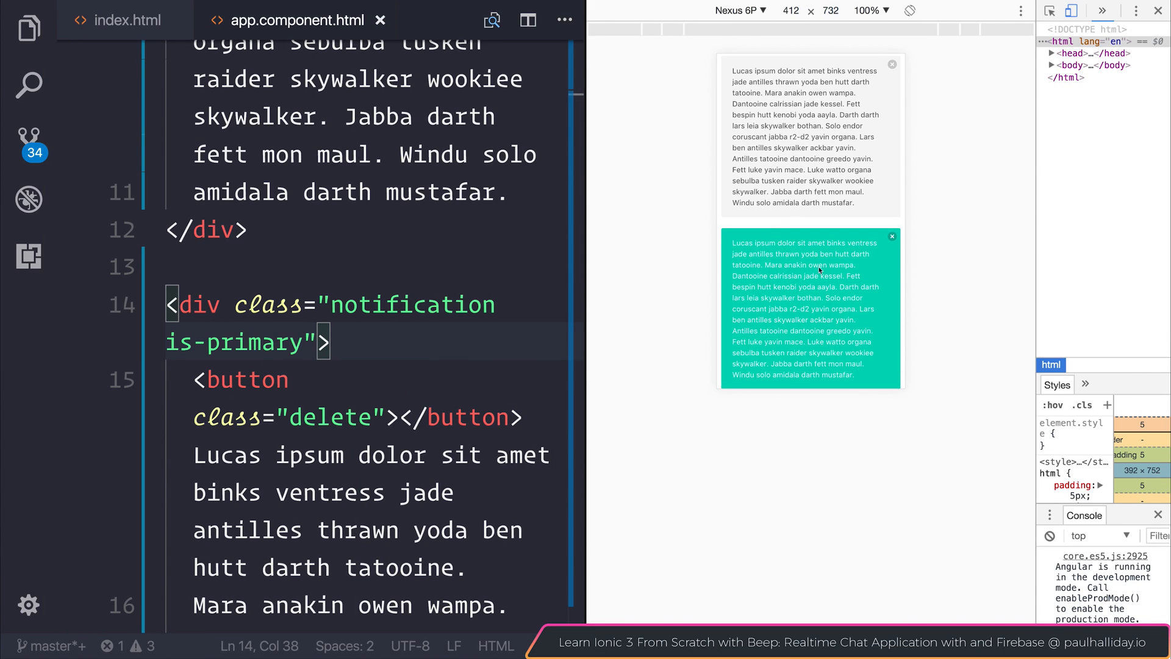
scroll(down, 3)
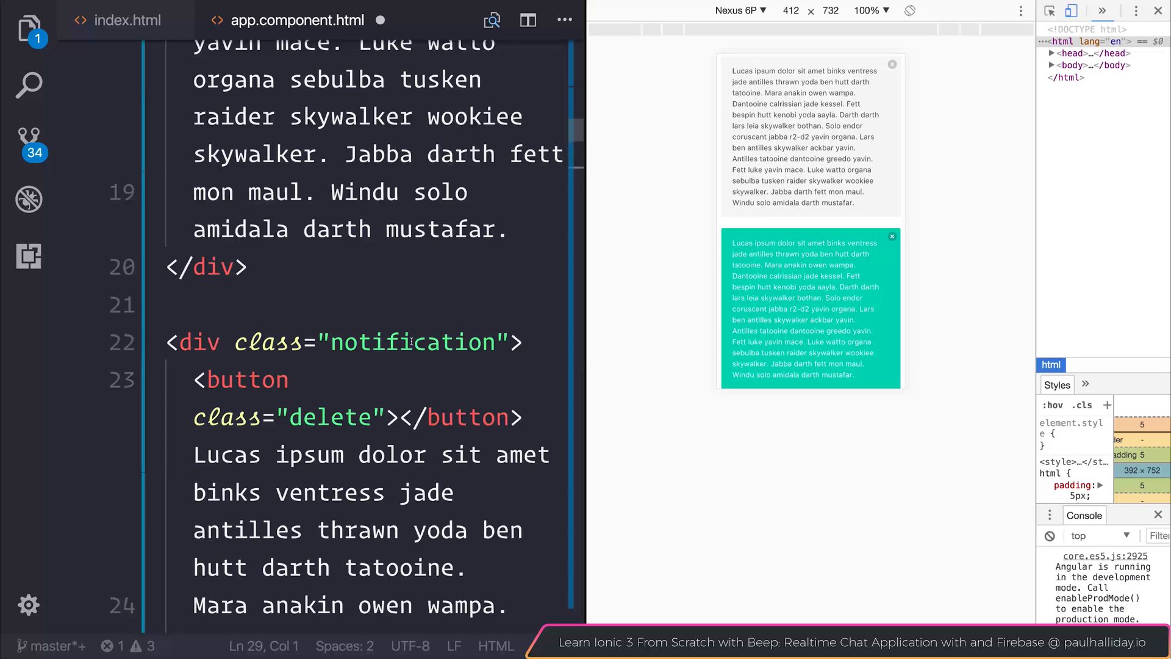
Add the is-info class to the next notification div
text(i)
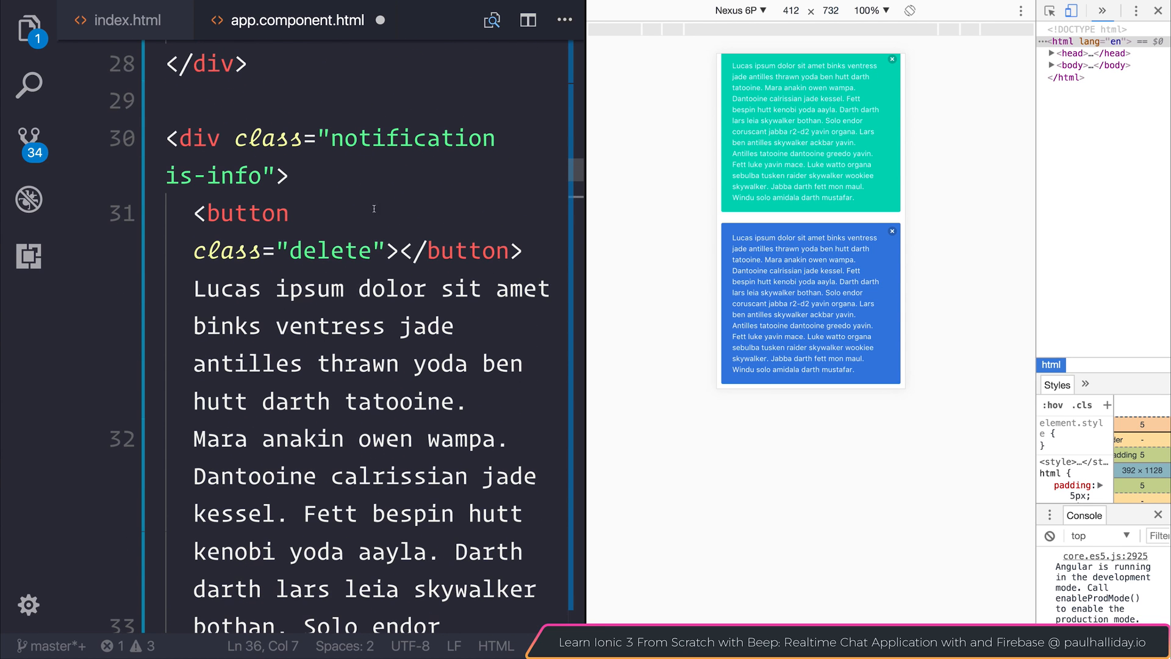
scroll(down, 3)
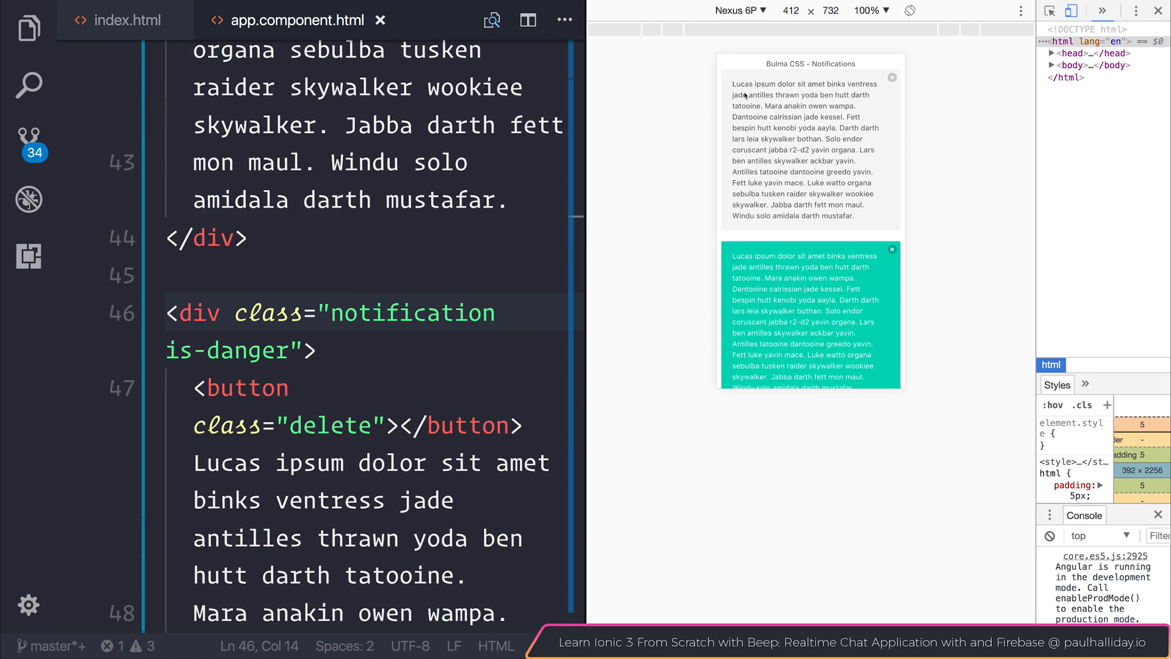
mouse_move(896, 92)
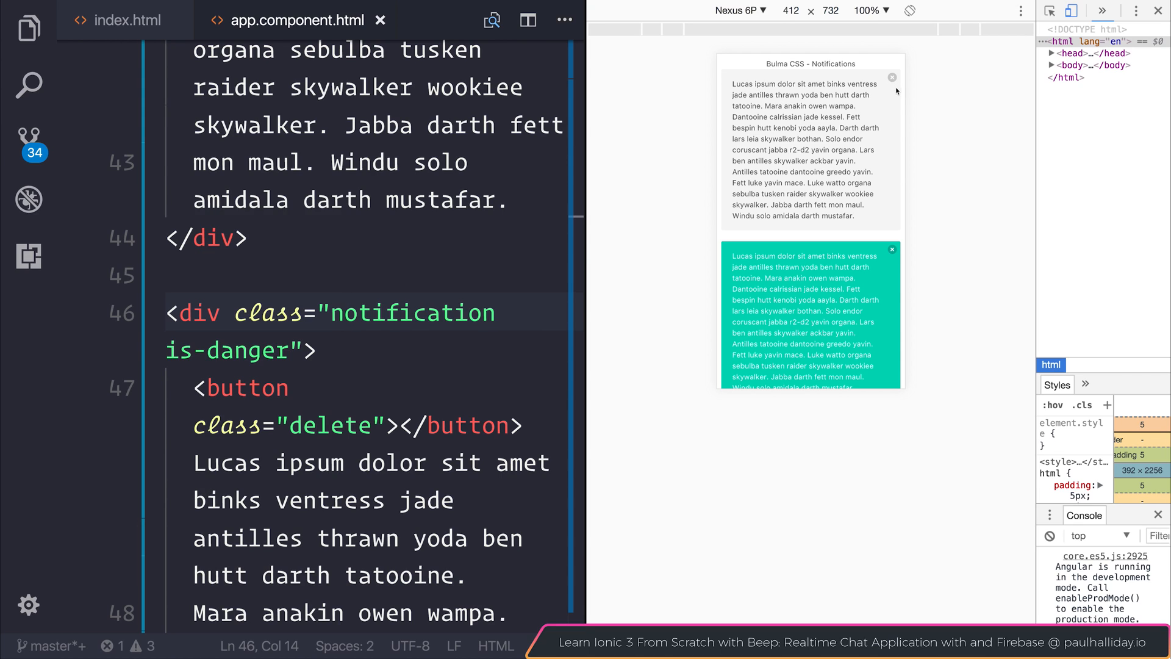
mouse_move(825, 238)
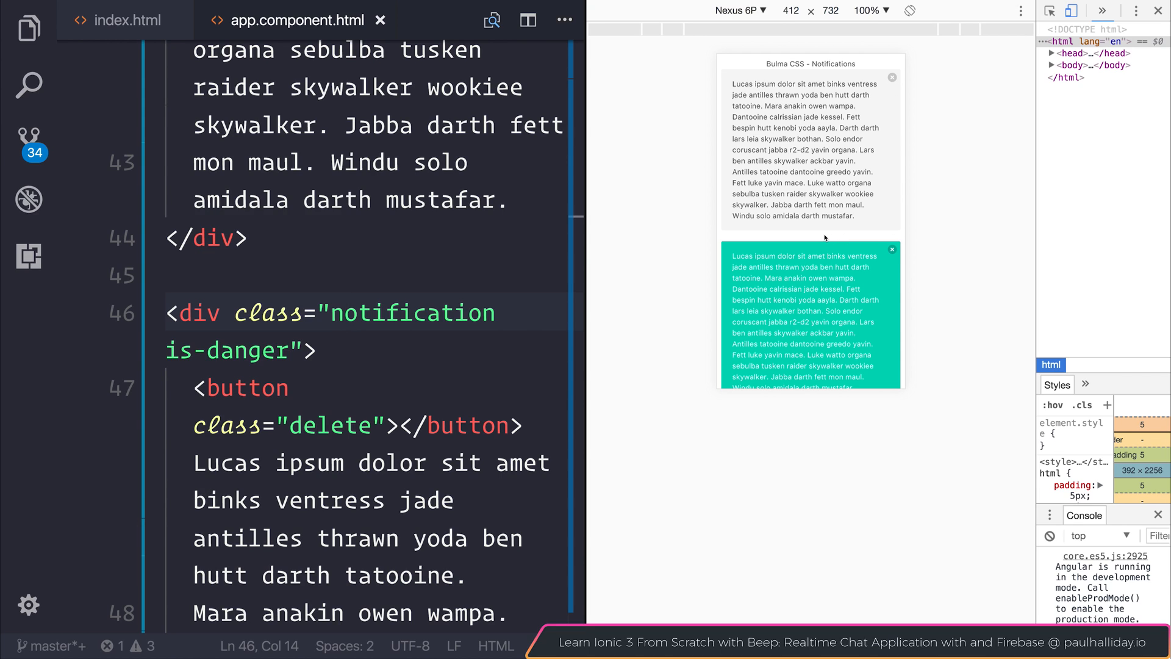